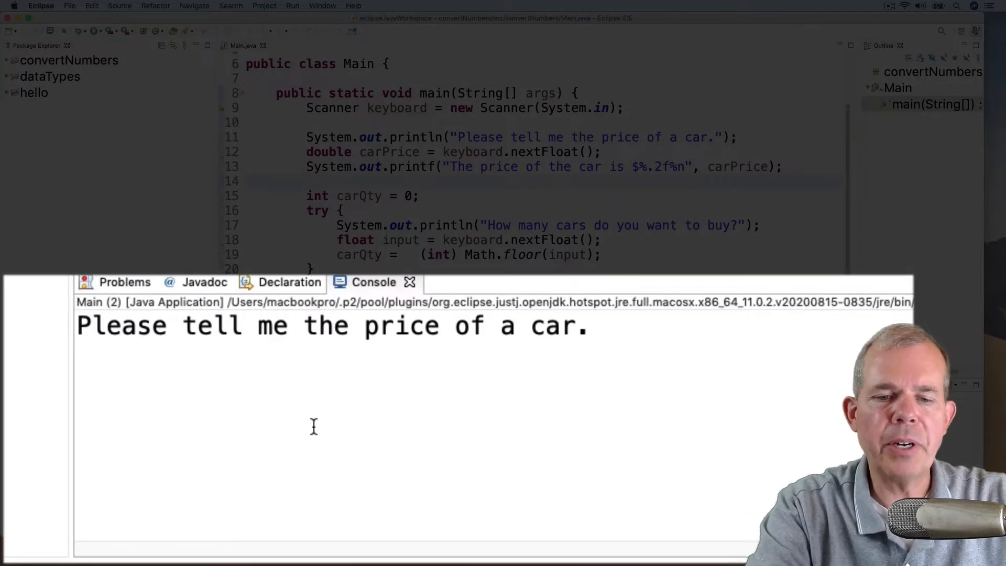
# Run Main and answer 10.25 for the price and 4.2 for the quantity in the Console
pyautogui.write('10')
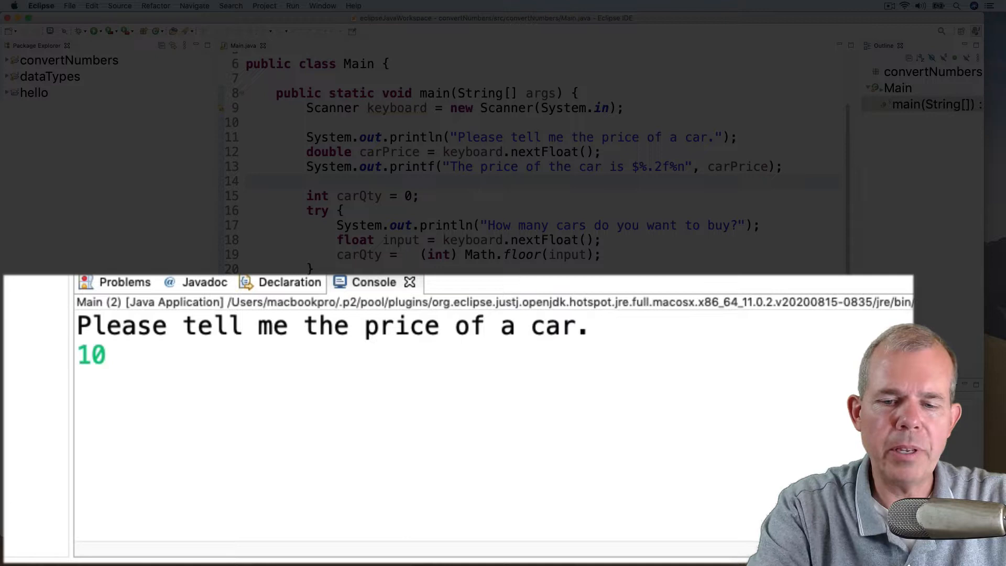
pyautogui.write('.25')
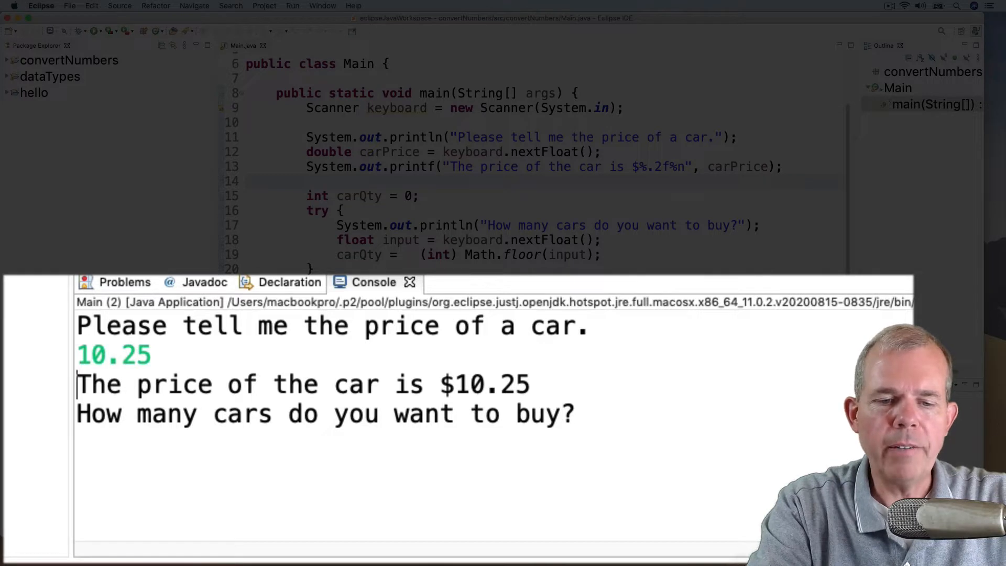
pyautogui.write('4.2')
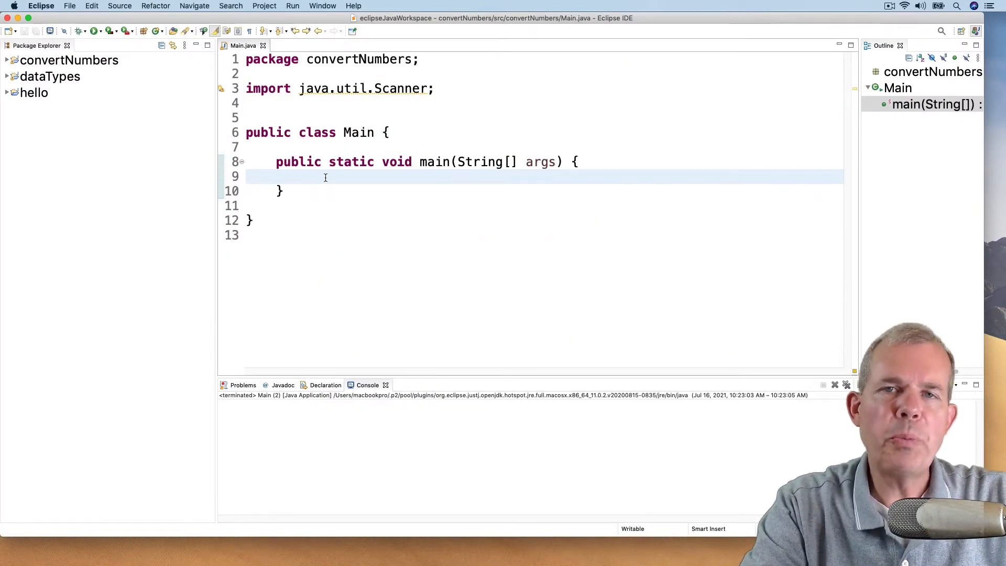
# Print the prompt "Please tell me the price of a car." with System.out.println
pyautogui.write('System')
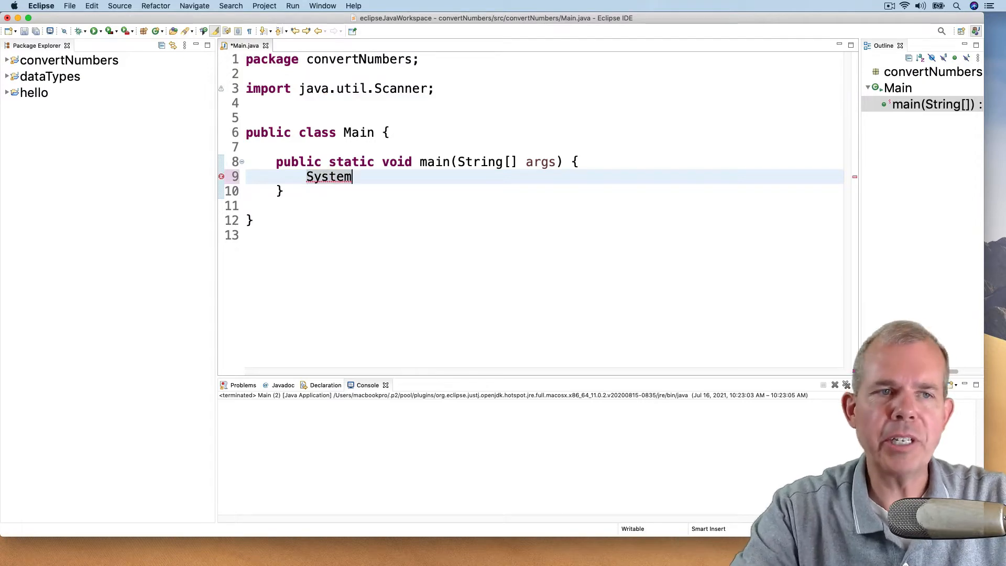
pyautogui.write('.out')
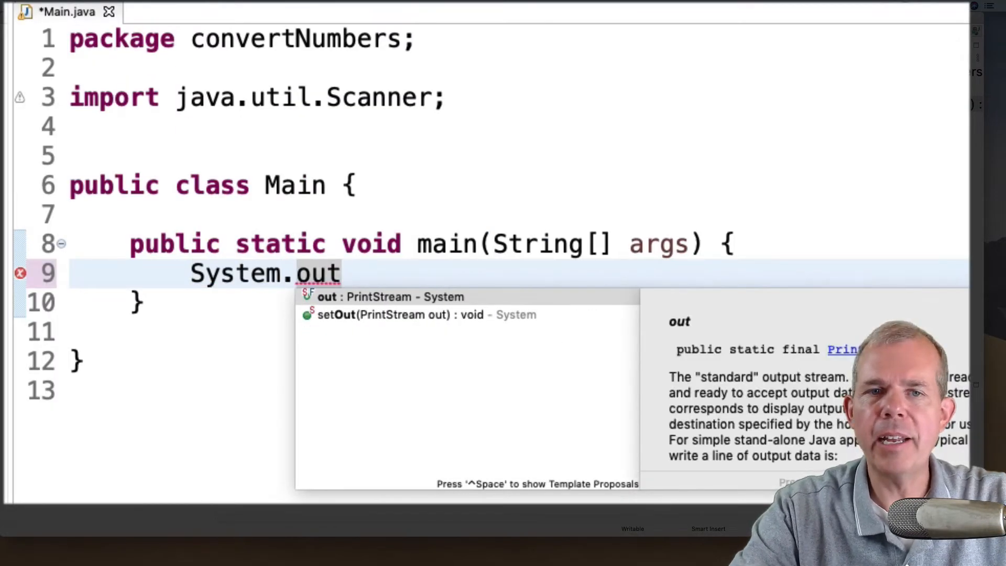
pyautogui.write('.println')
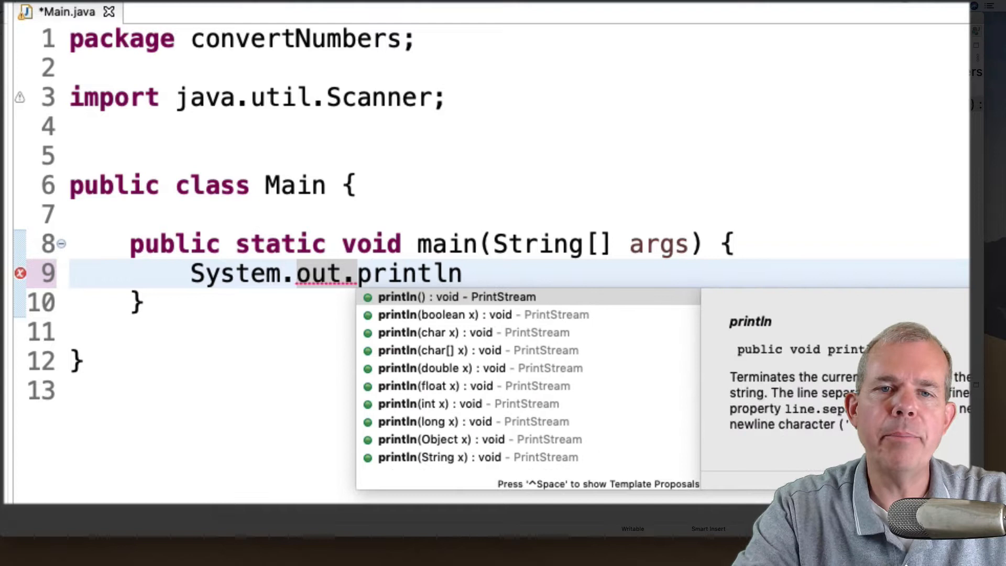
pyautogui.write('("Plea')
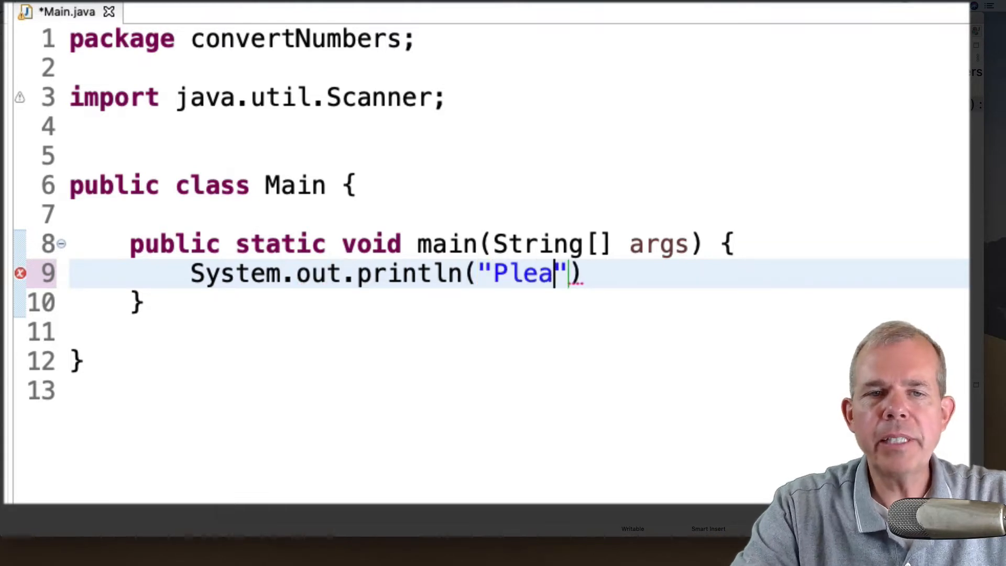
pyautogui.write('se tell me the price of a ca')
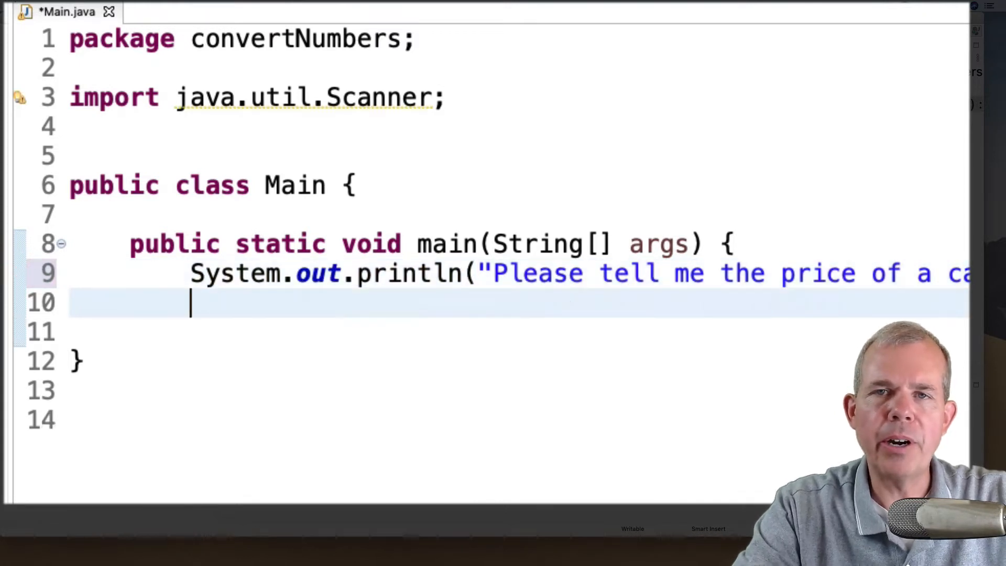
# Add the comment // get input from the user below the prompt
pyautogui.write('// get')
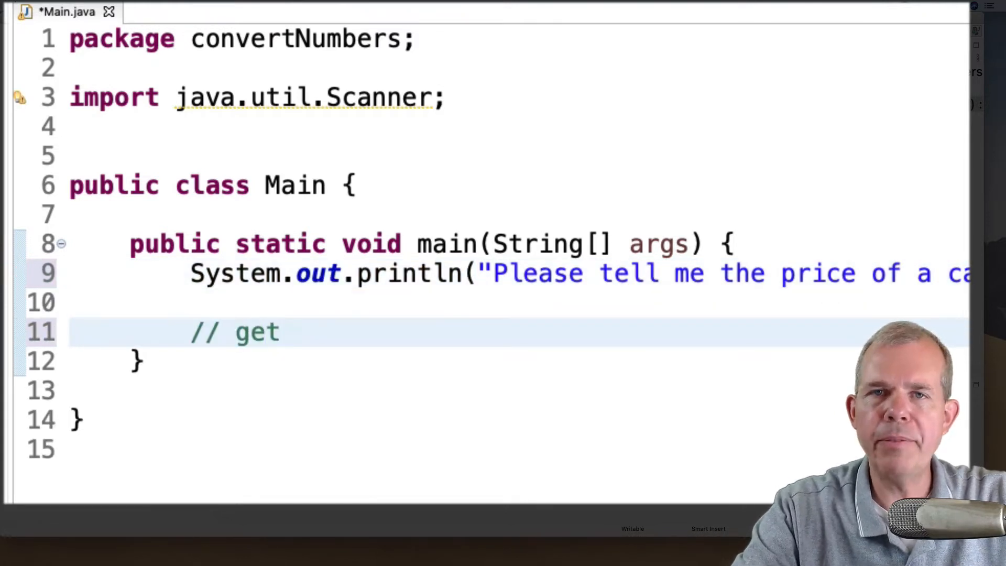
pyautogui.write('input from the user')
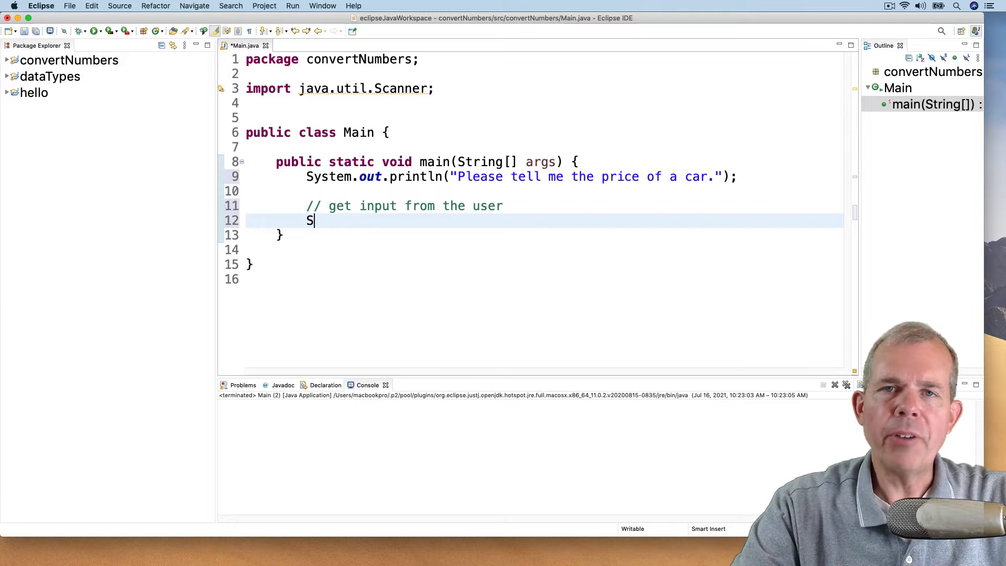
# Declare Scanner keyboard = new Scanner(System.in); and begin a double declaration below it
pyautogui.write('canner')
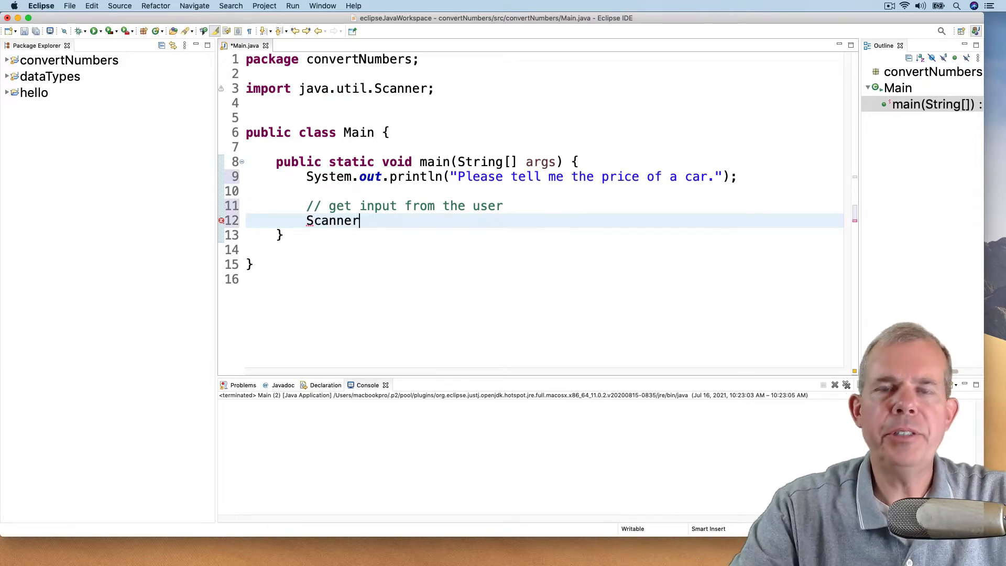
pyautogui.write('keyboard = n')
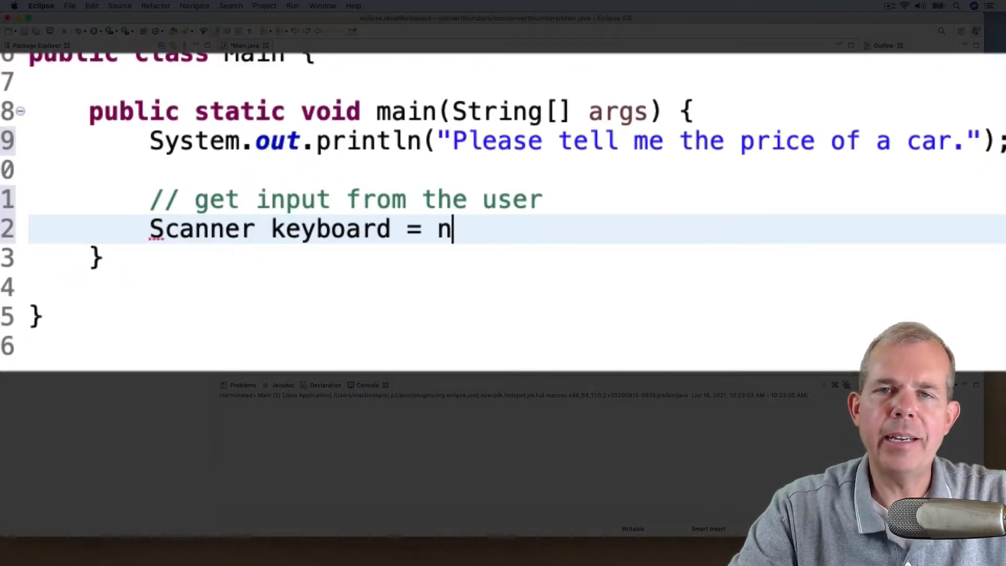
pyautogui.write('ew Scanner();')
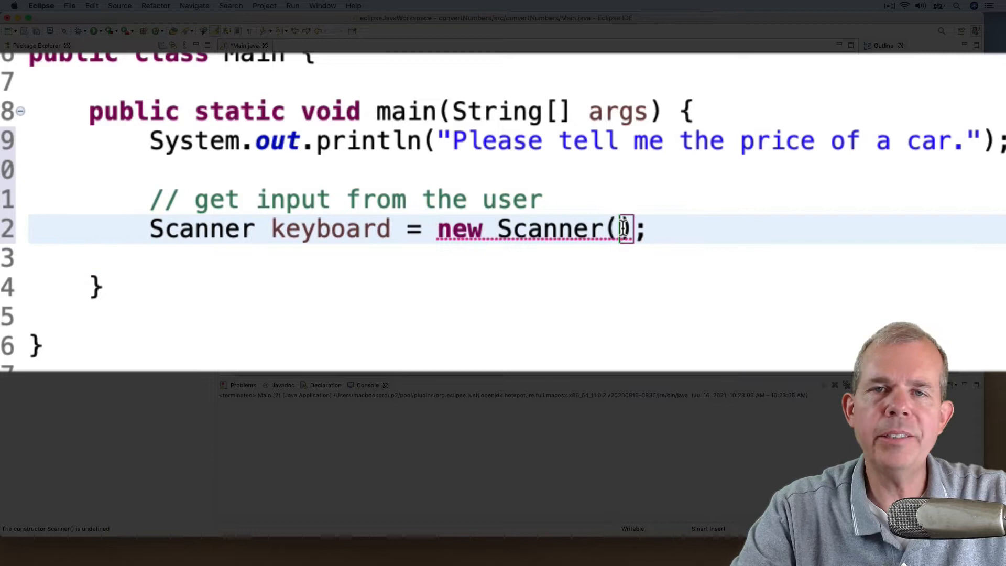
pyautogui.moveTo(610, 263)
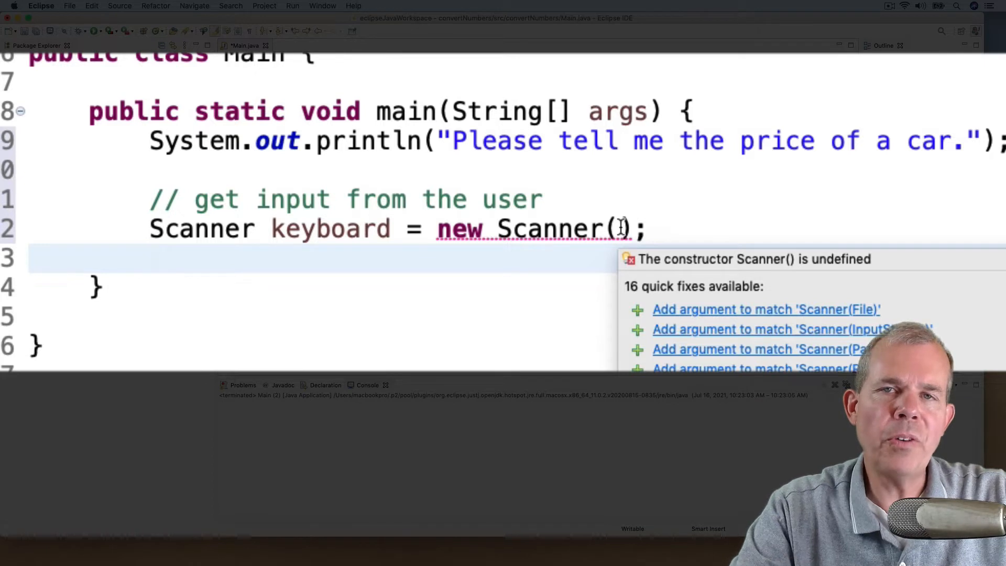
pyautogui.click(151, 259)
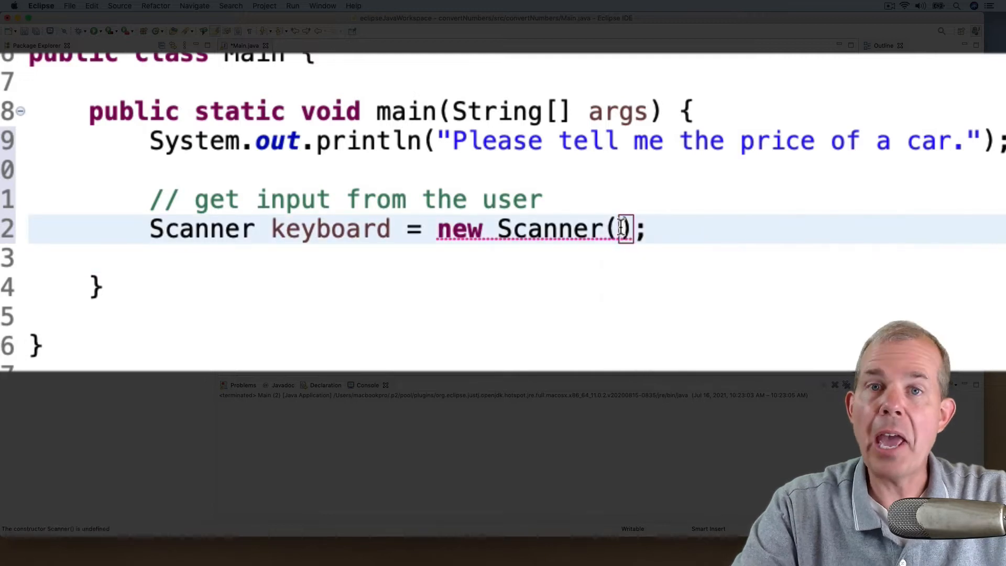
pyautogui.write('System.in')
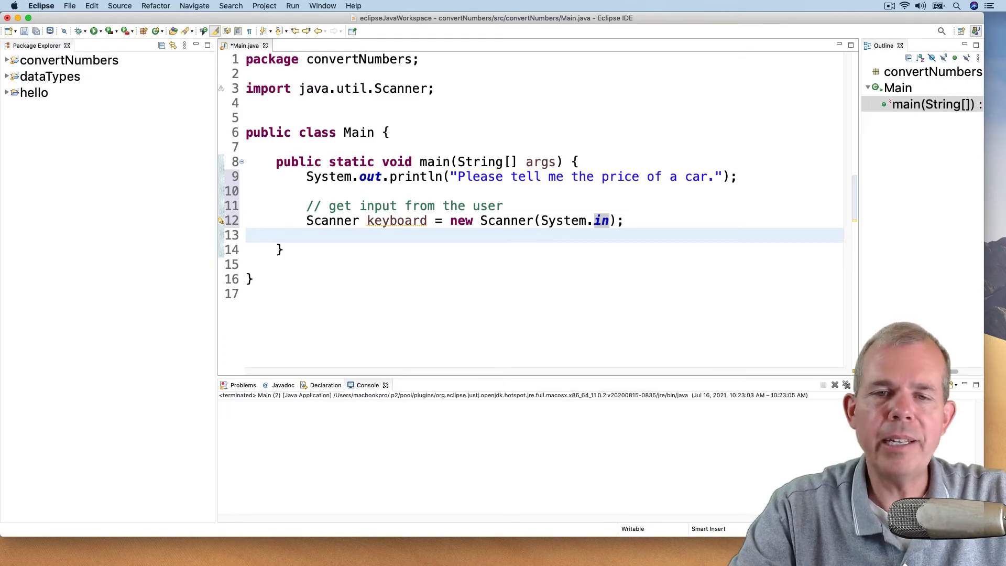
pyautogui.write('double c')
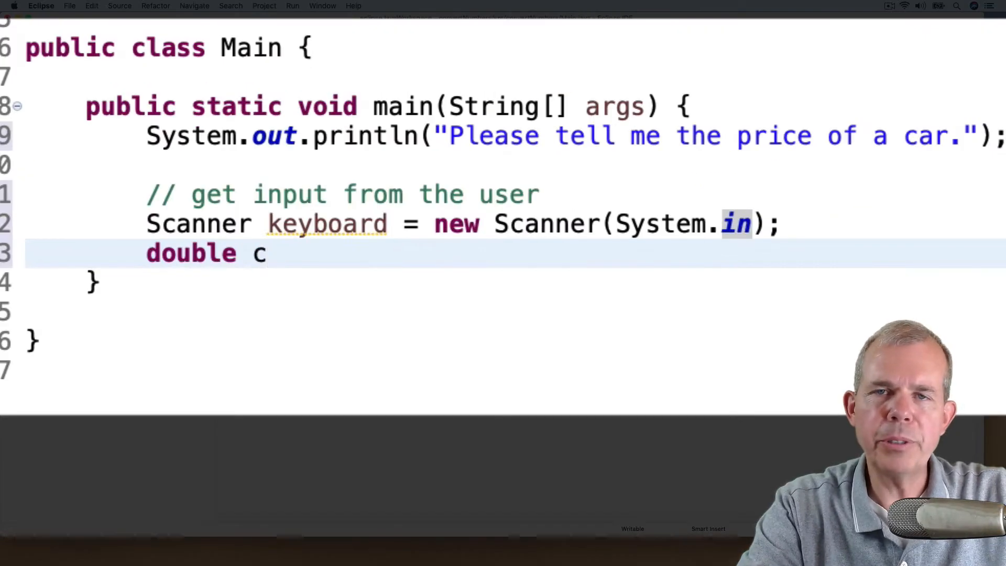
# Read double carPrice = keyboard.nextFloat(); and begin a System.out output line
pyautogui.write('arPri')
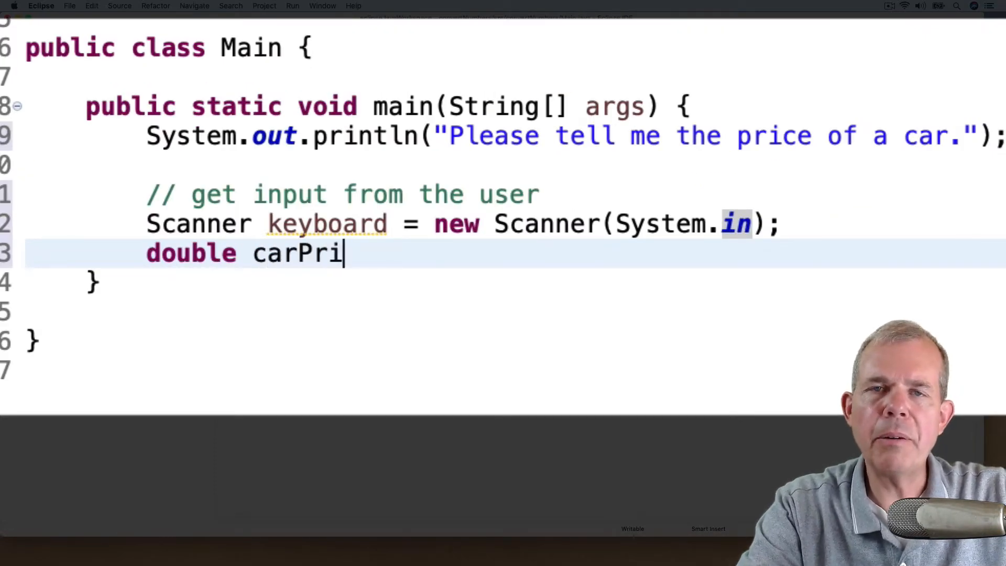
pyautogui.write('ce =')
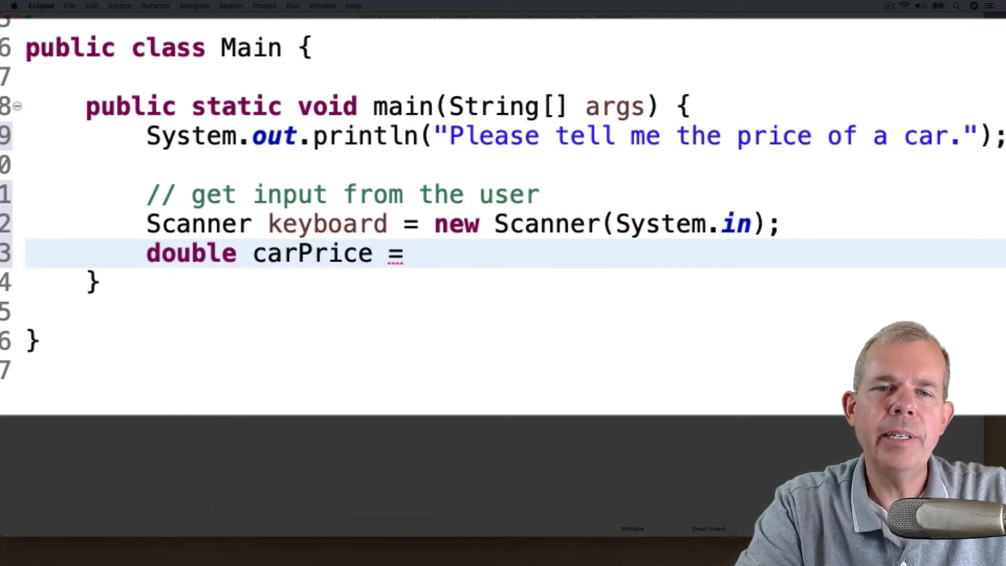
pyautogui.write('key')
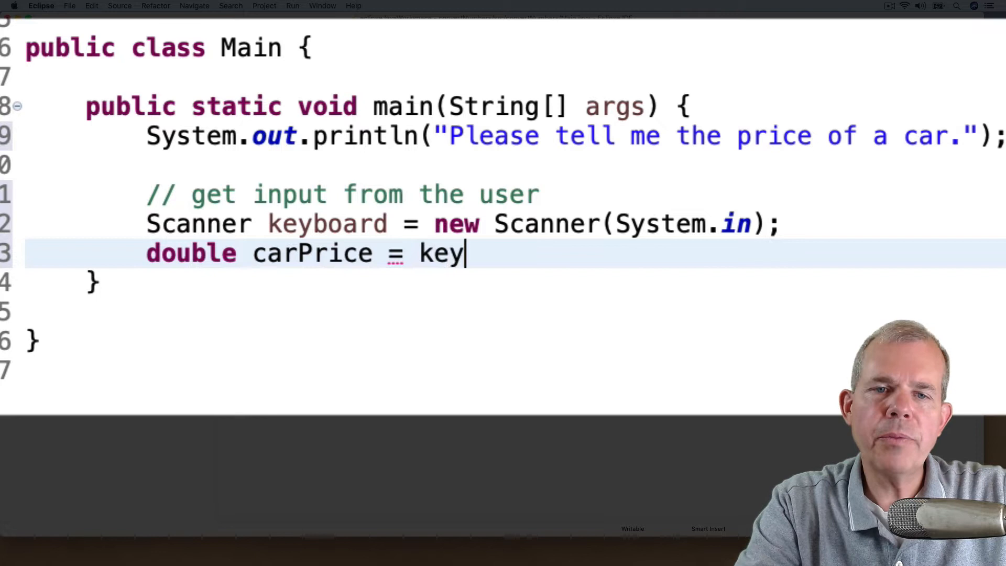
pyautogui.write('board.')
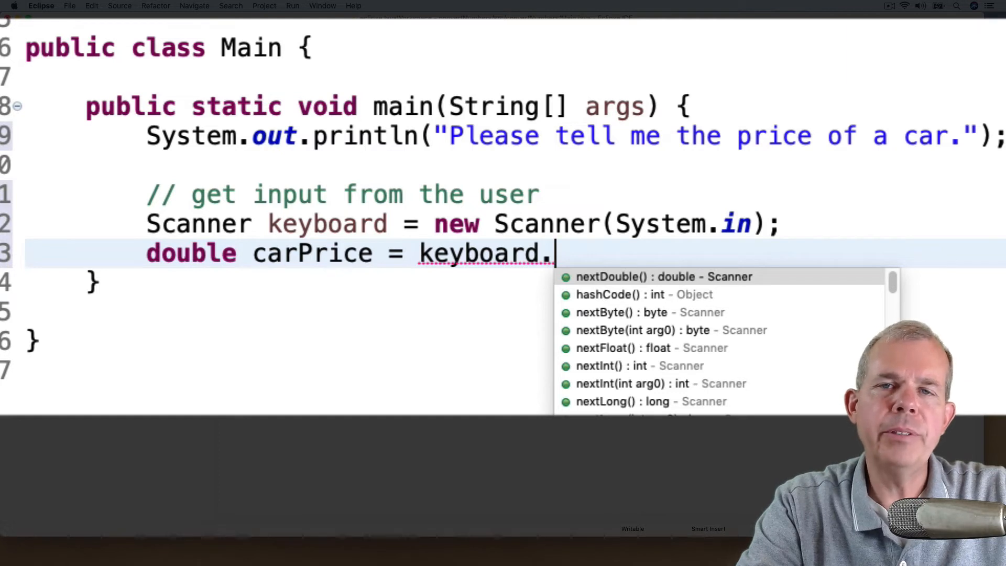
pyautogui.moveTo(649, 347)
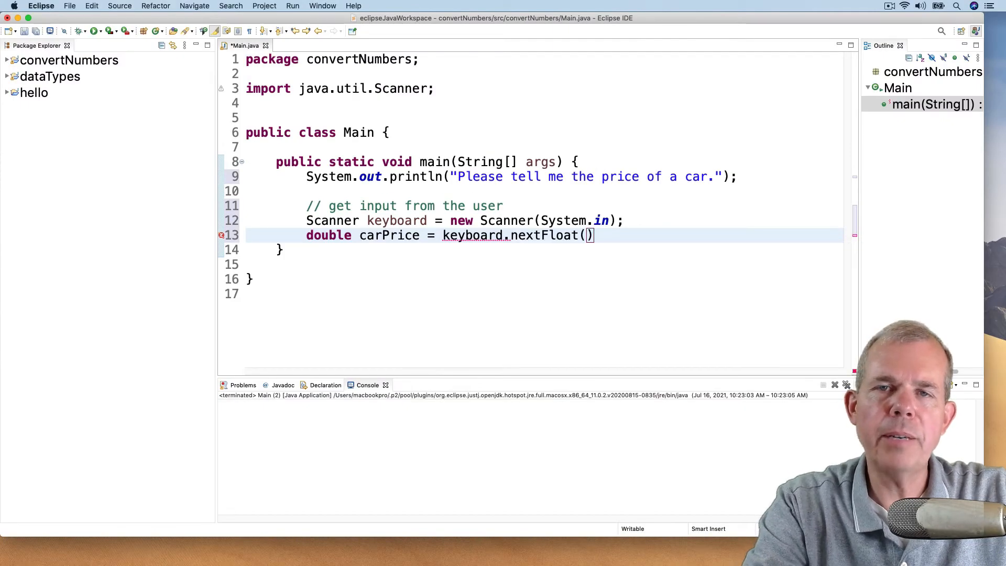
pyautogui.write('system.out.println("')
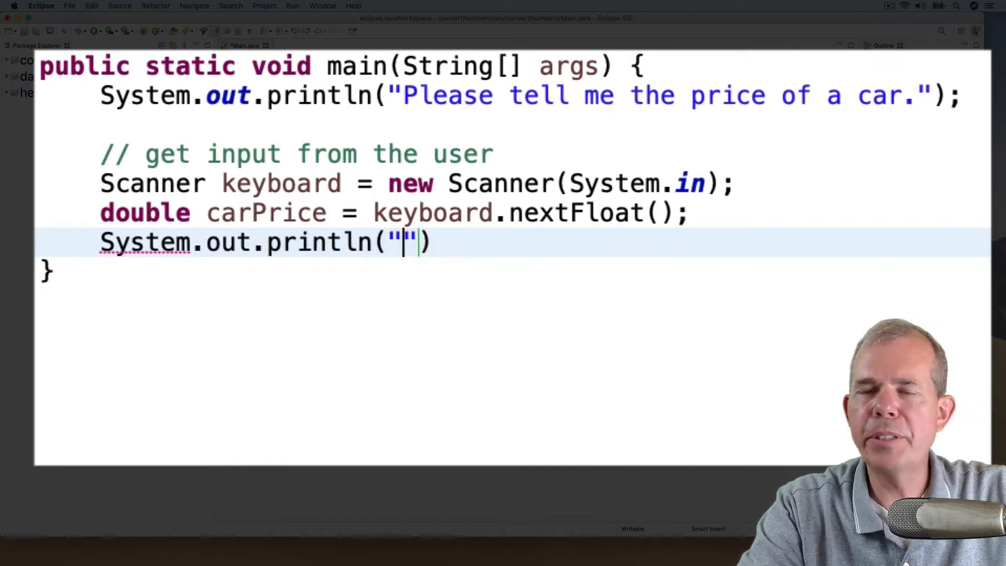
# Print "The price of the car is " concatenated with carPrice
pyautogui.write('The price of the')
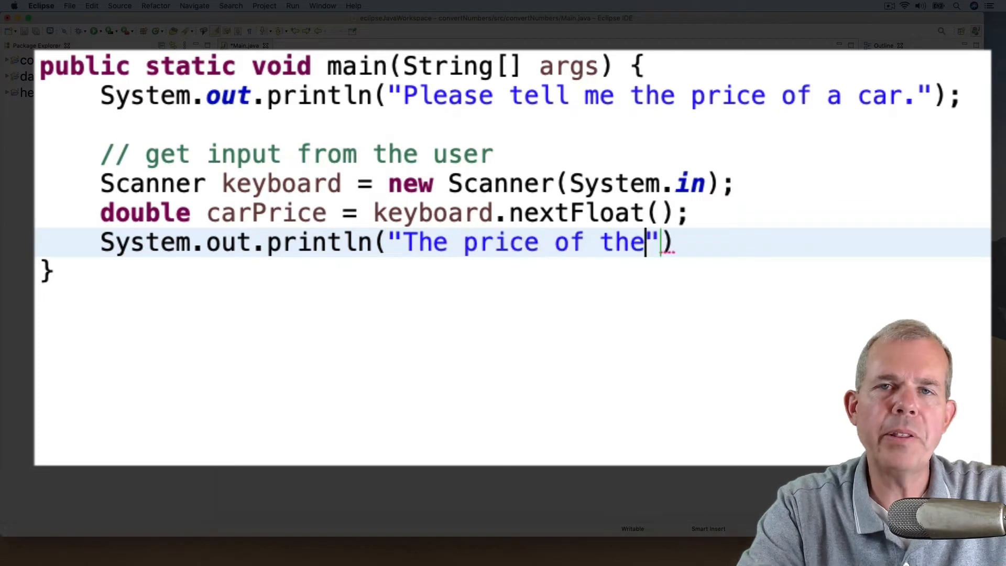
pyautogui.write('car is " +')
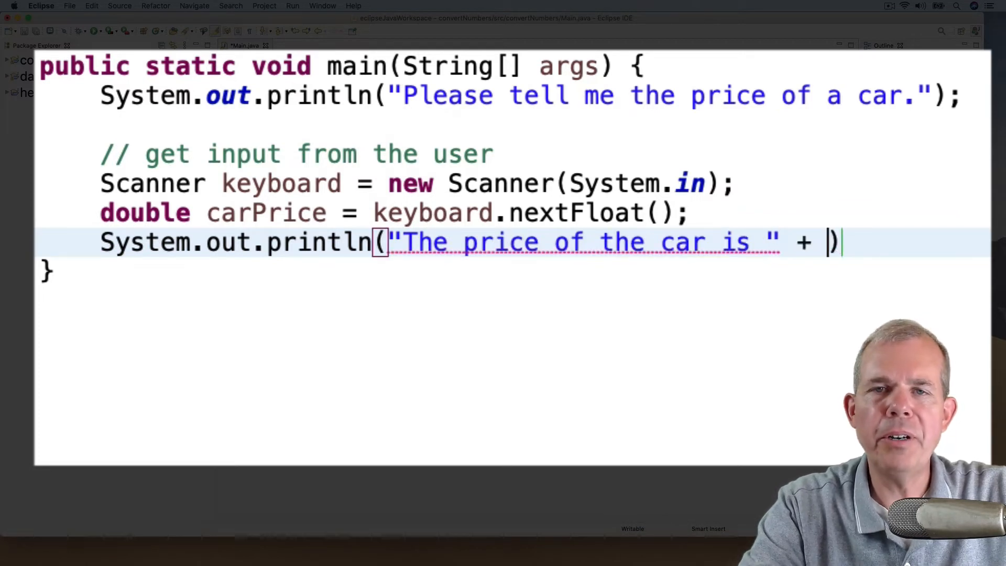
pyautogui.write('carPrice')
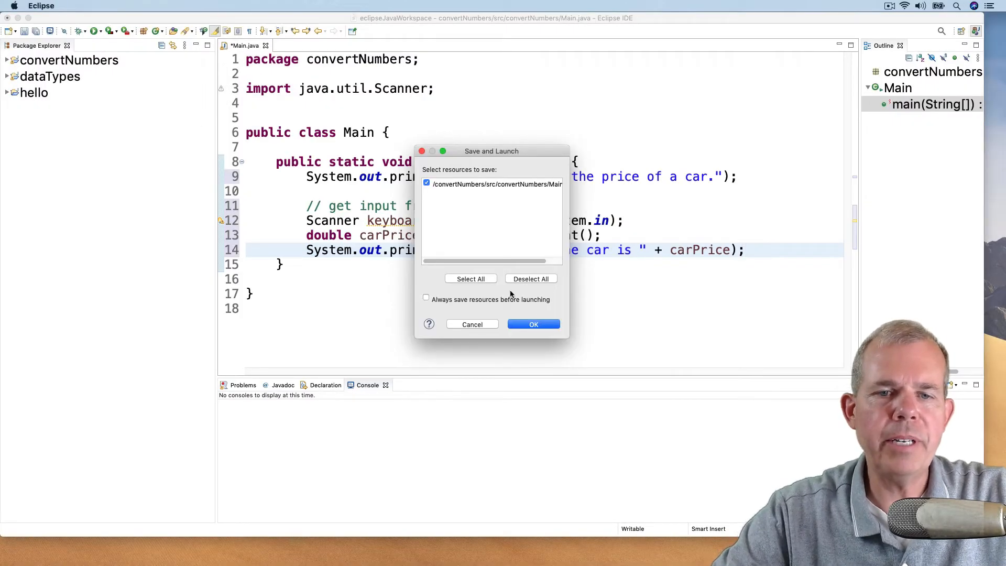
# Save, launch the program and enter 99.22 to see the unrounded echo
pyautogui.click(533, 324)
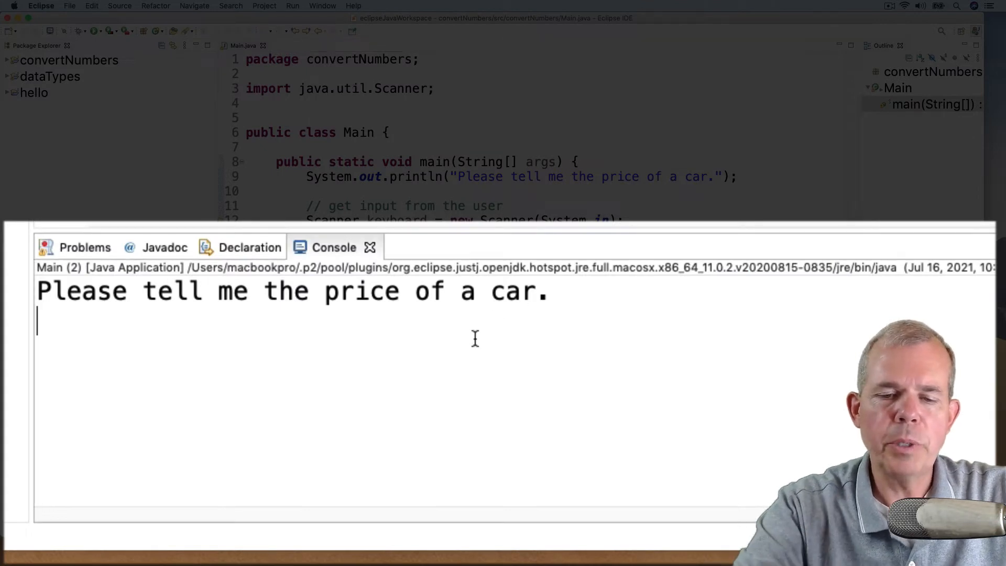
pyautogui.write('99.22')
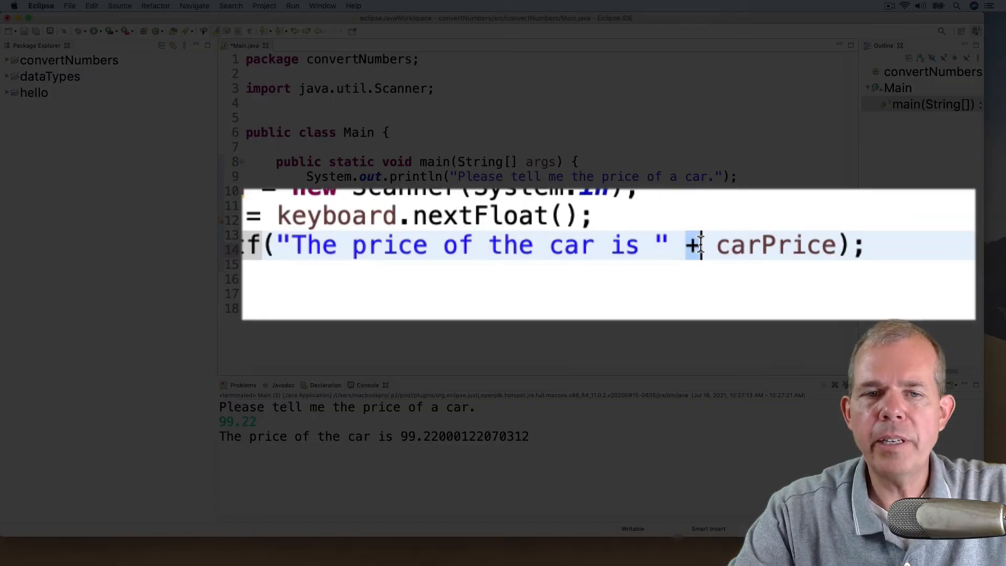
# Format carPrice with a %.2f placeholder in printf, then run and enter 17.66
pyautogui.write(',')
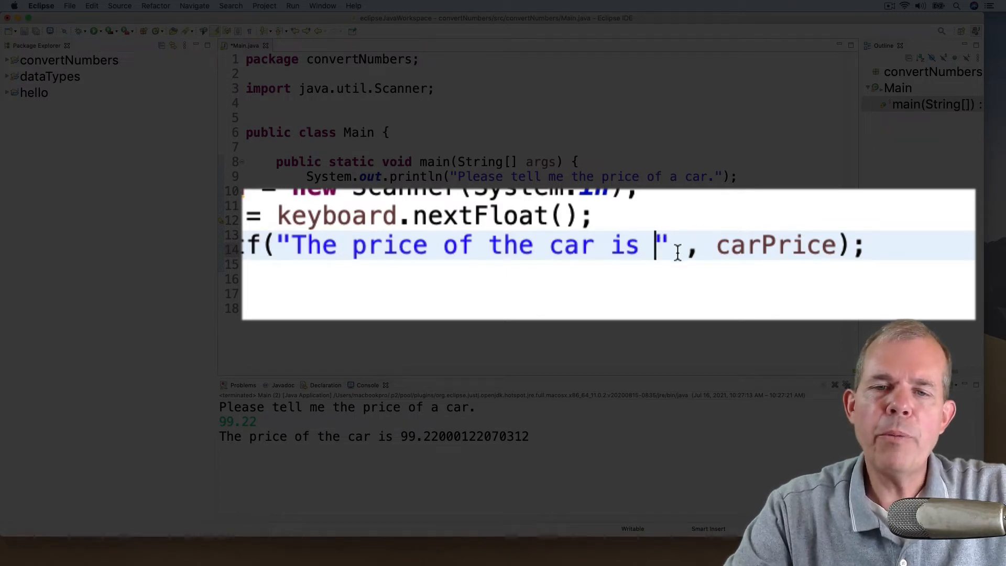
pyautogui.write('%f')
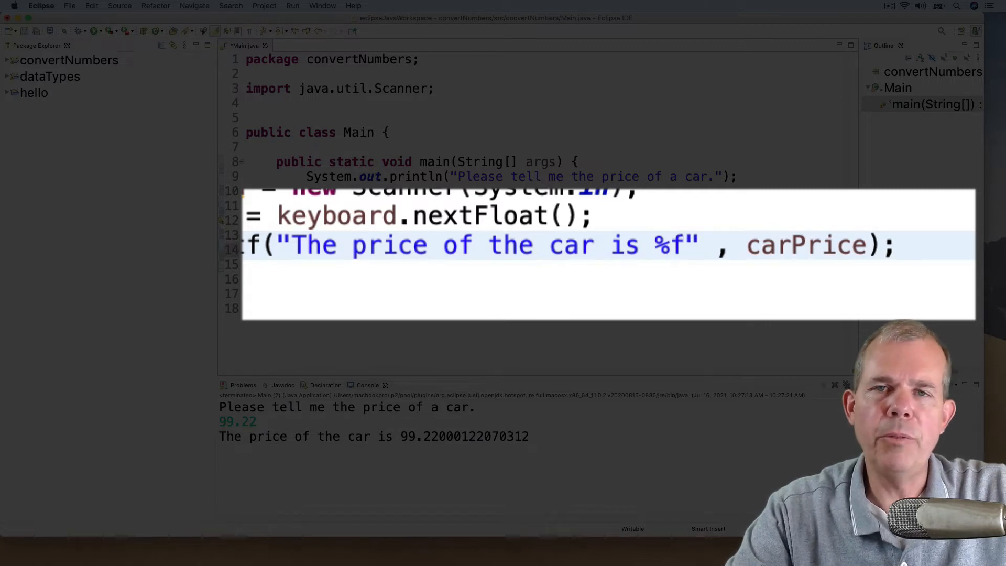
pyautogui.write('.2')
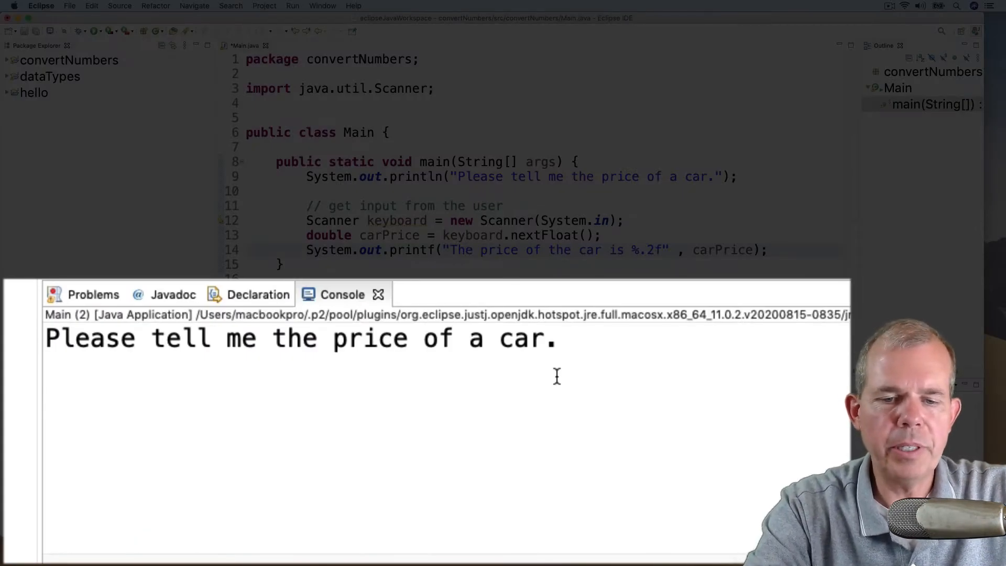
pyautogui.write('17.66')
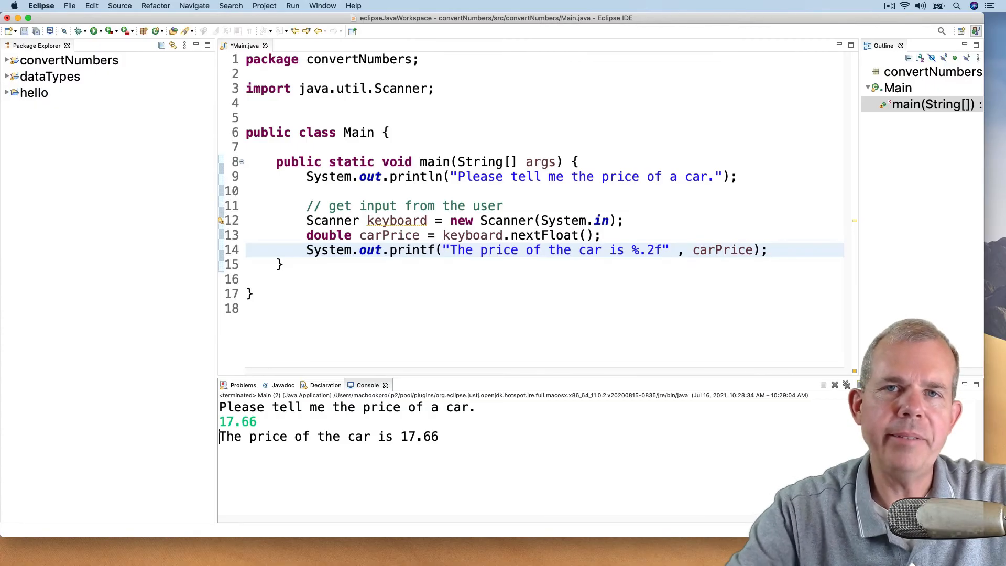
# Print the prompt "How many cars would you like to buy?"
pyautogui.write('System.out.println("')
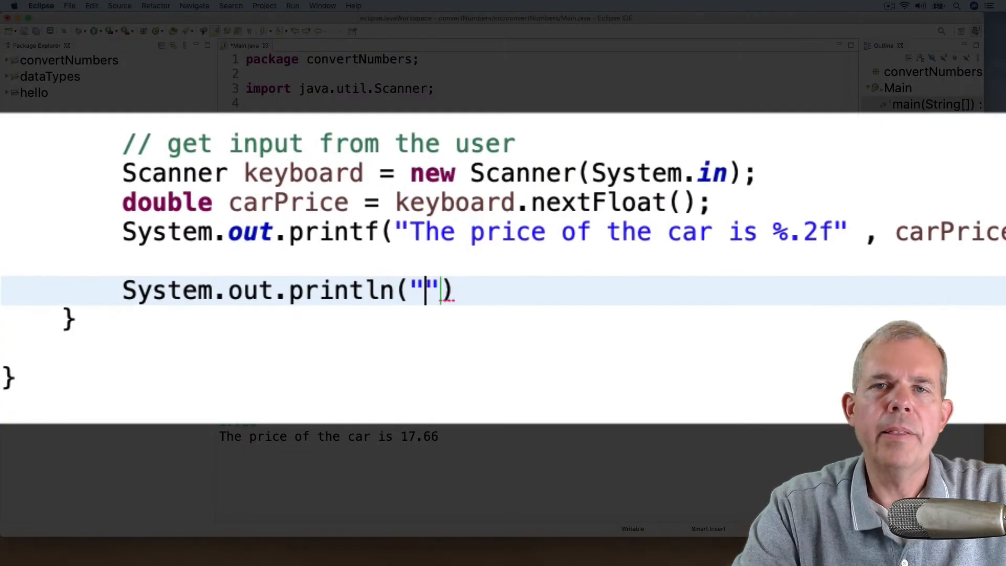
pyautogui.write('How many cars would yo')
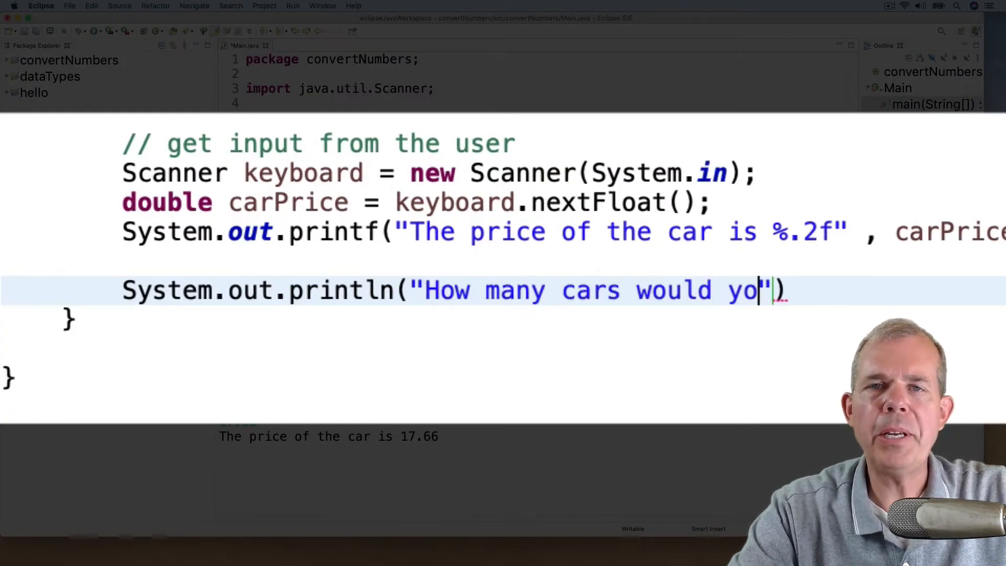
pyautogui.write('u like to buy?')
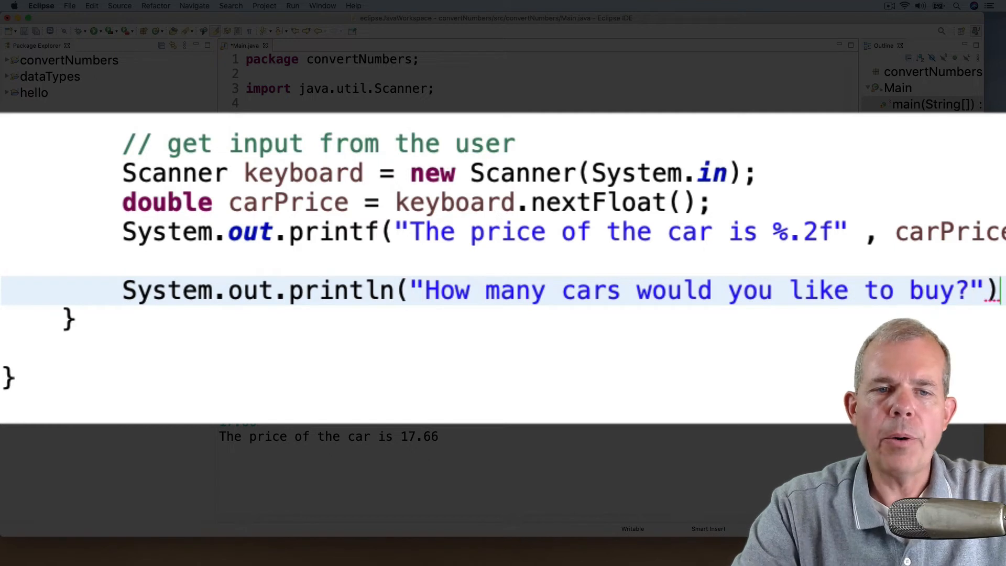
# Read int carQty = keyboard.nextInt(); from the keyboard Scanner
pyautogui.write('int')
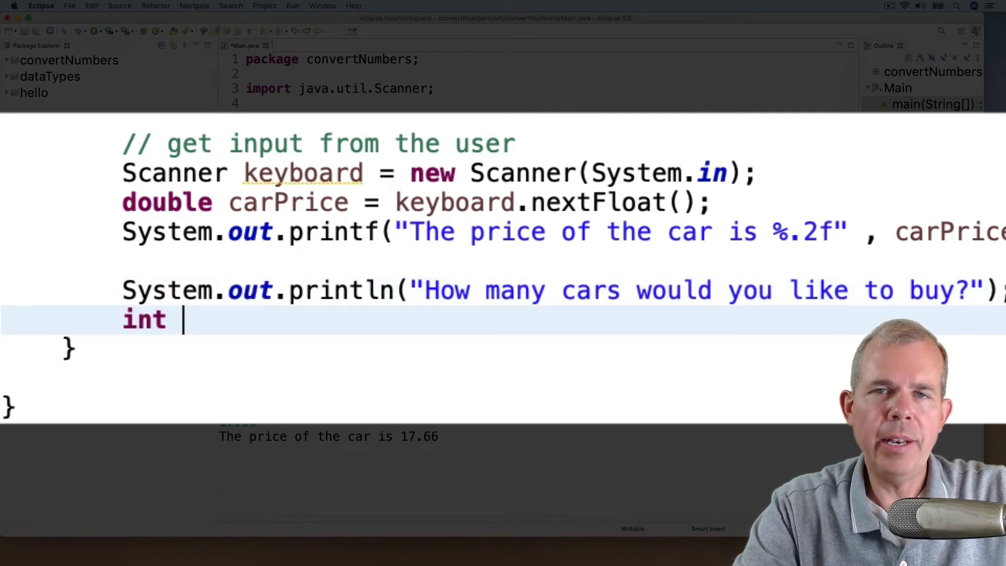
pyautogui.write('carQty')
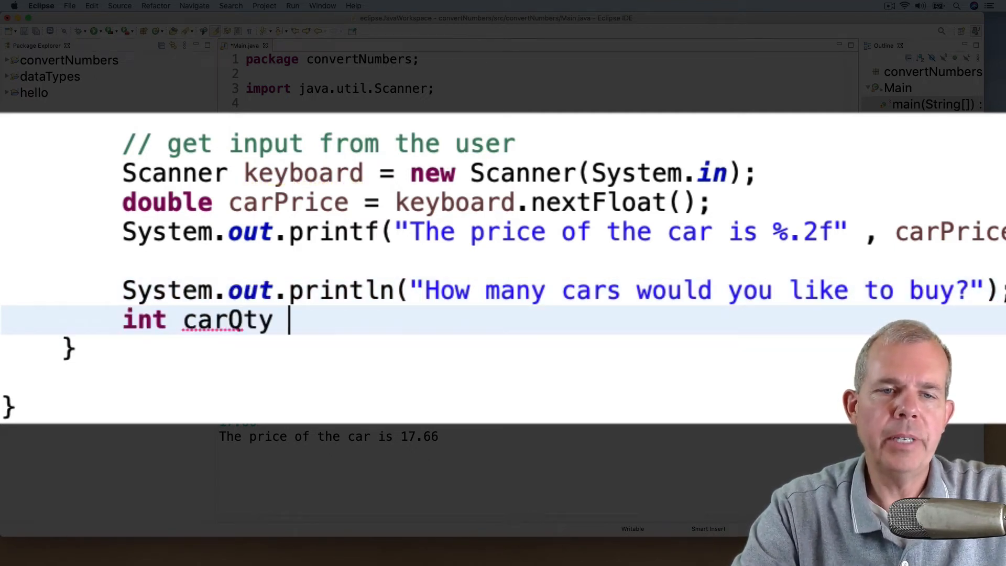
pyautogui.write('= keyboard.nextInt(')
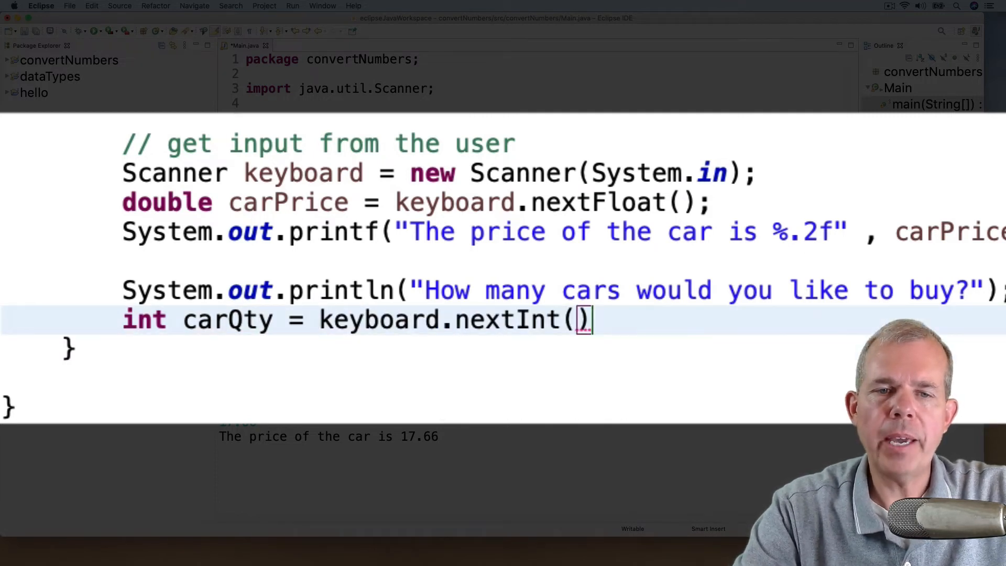
pyautogui.write(';')
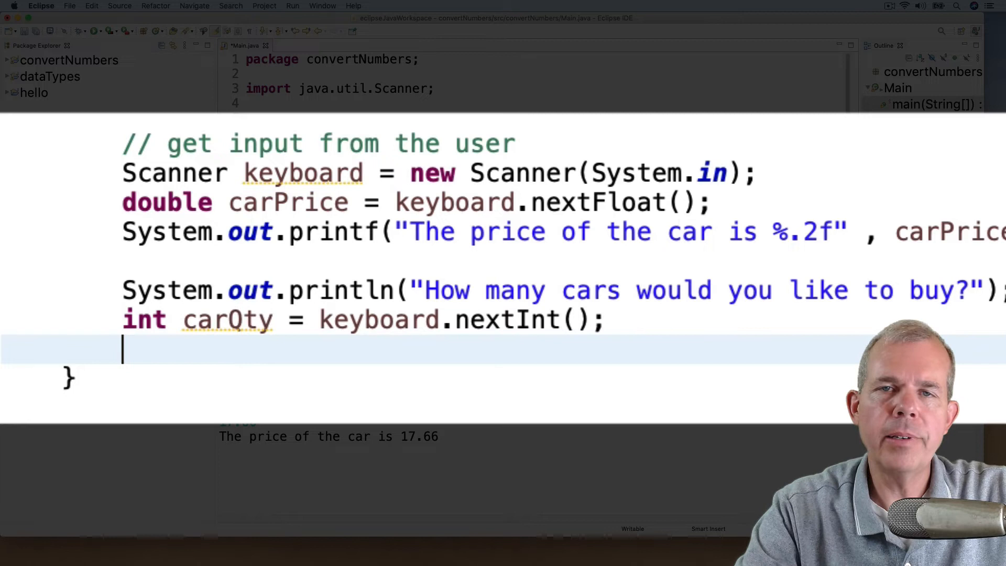
# Print the total price for carQty cars as carQty * carPrice, then start a run
pyautogui.write('System.out.println("The total pric')
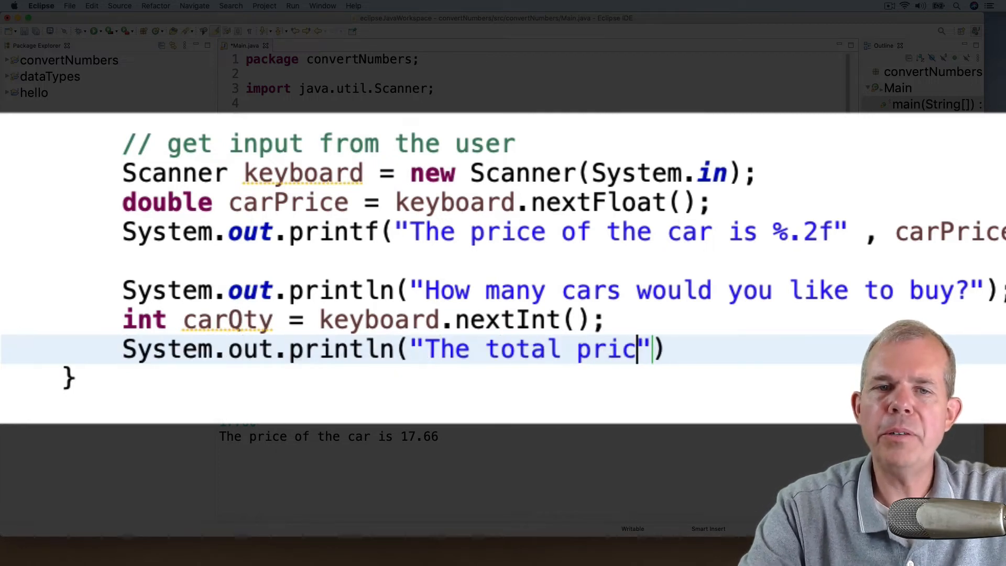
pyautogui.write('for " +')
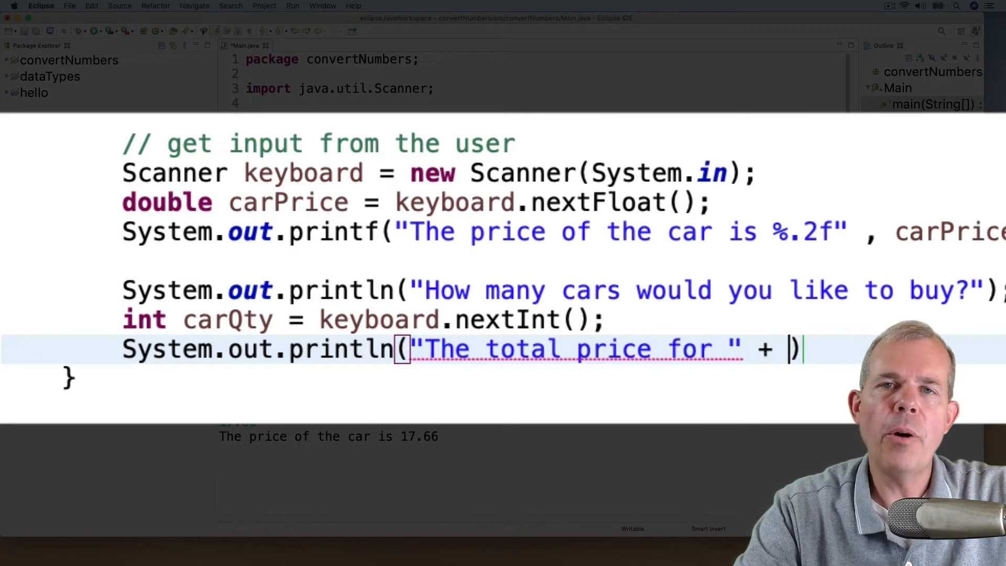
pyautogui.write('carQty + " cars is " + carQ')
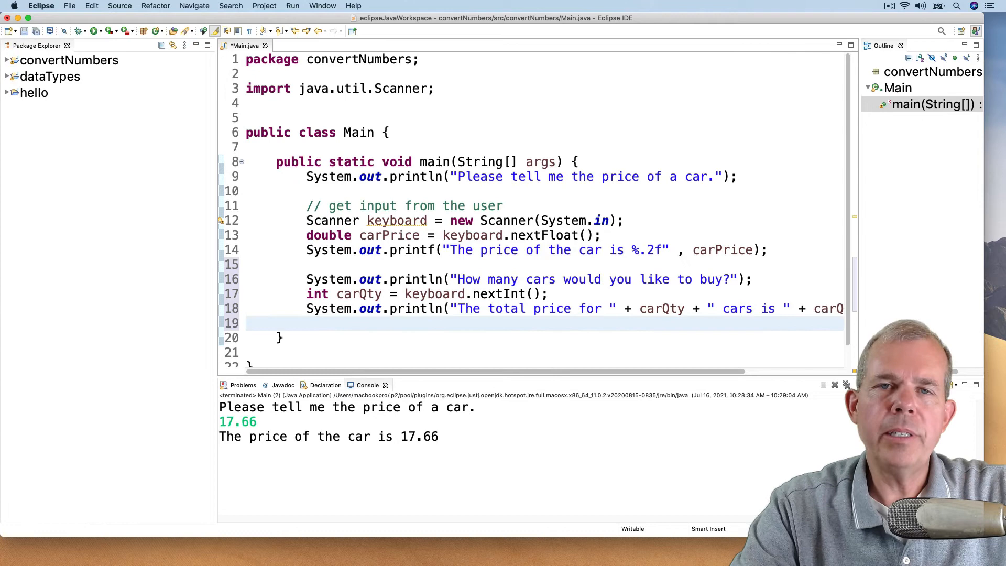
pyautogui.click(323, 6)
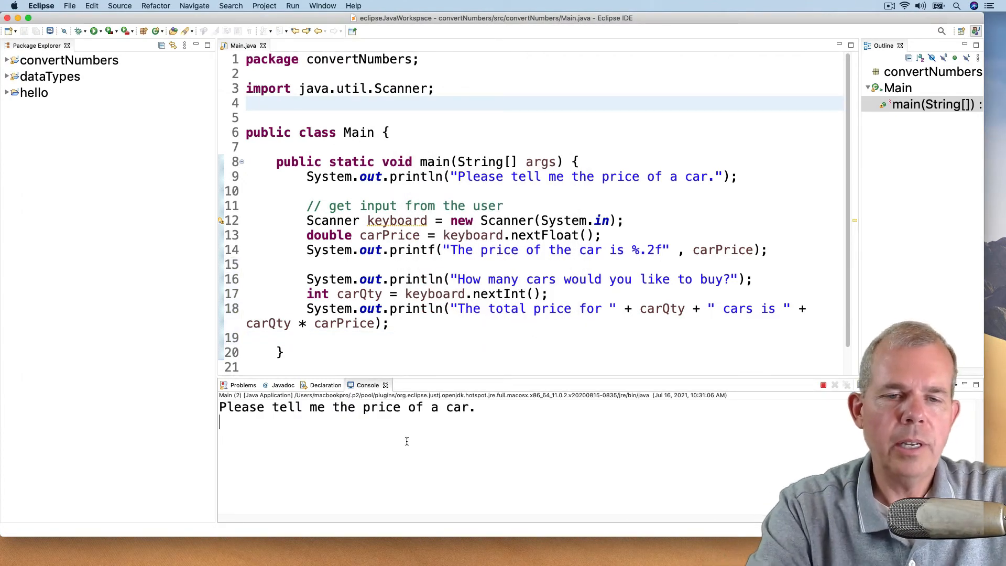
# Enter price 5.1 and 3 cars to see the unrounded total 15.299999713897705
pyautogui.write('5.1')
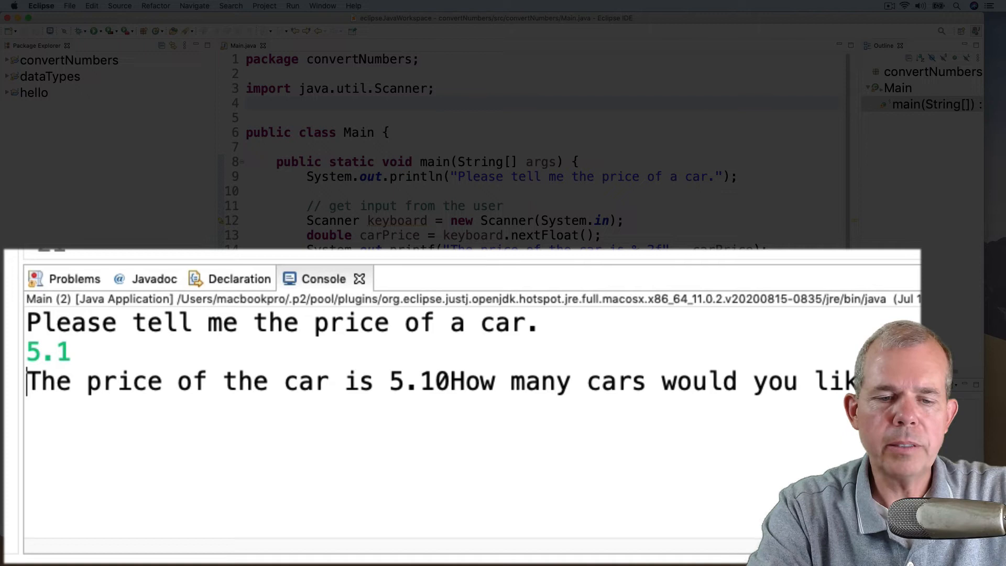
pyautogui.write('3')
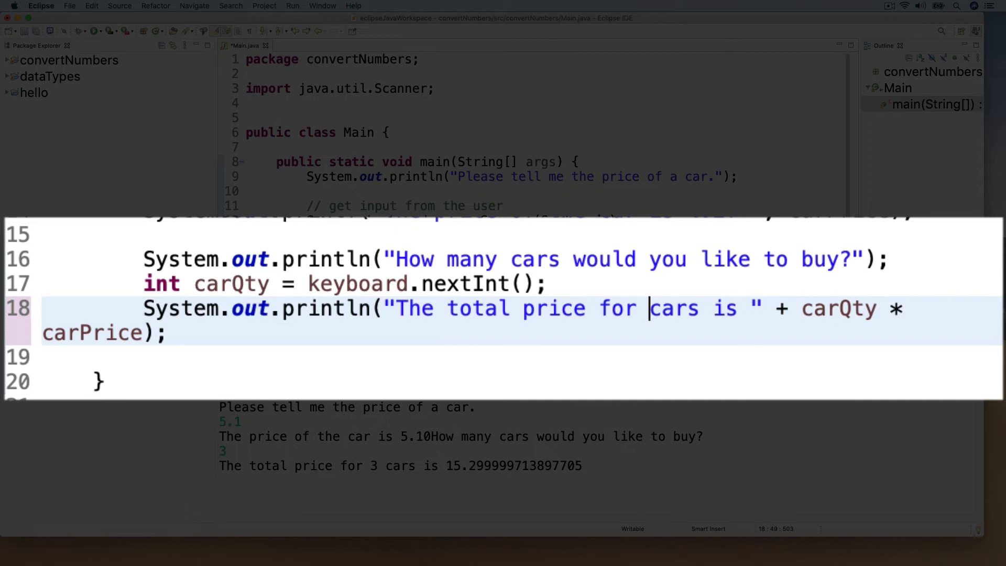
# Make the total line use %d for carQty and %.2f for the total, with %n line breaks
pyautogui.write('%d')
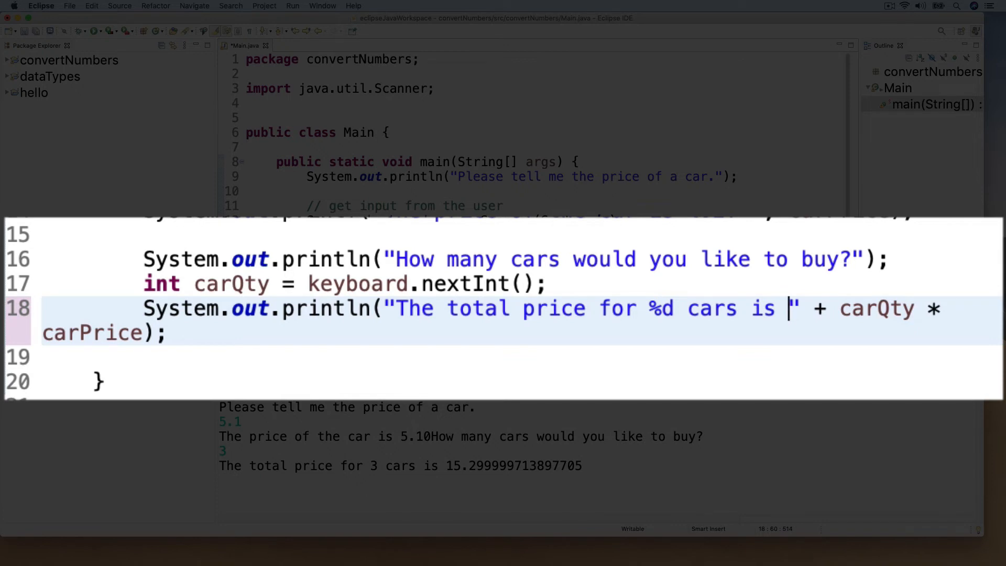
pyautogui.write('%')
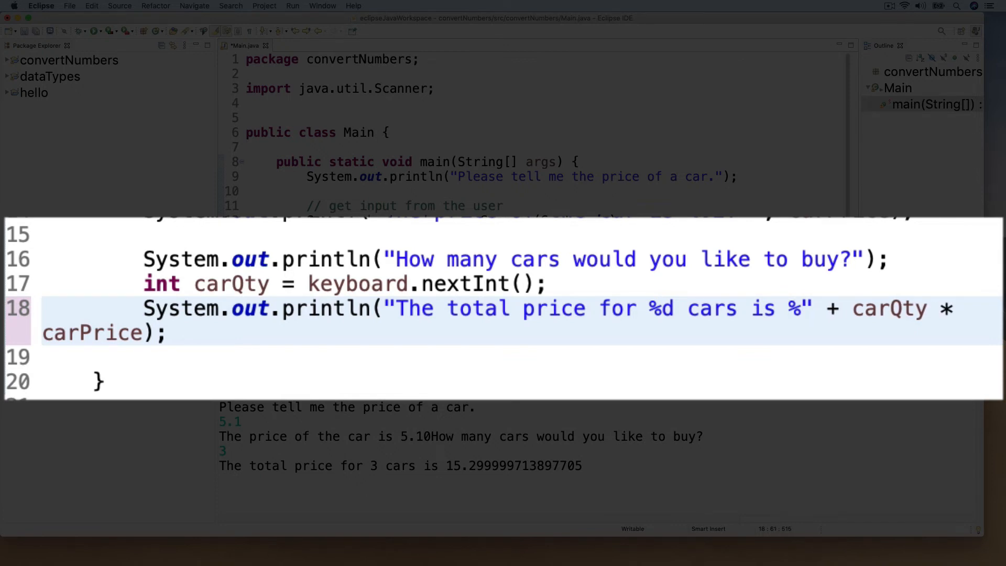
pyautogui.write('f')
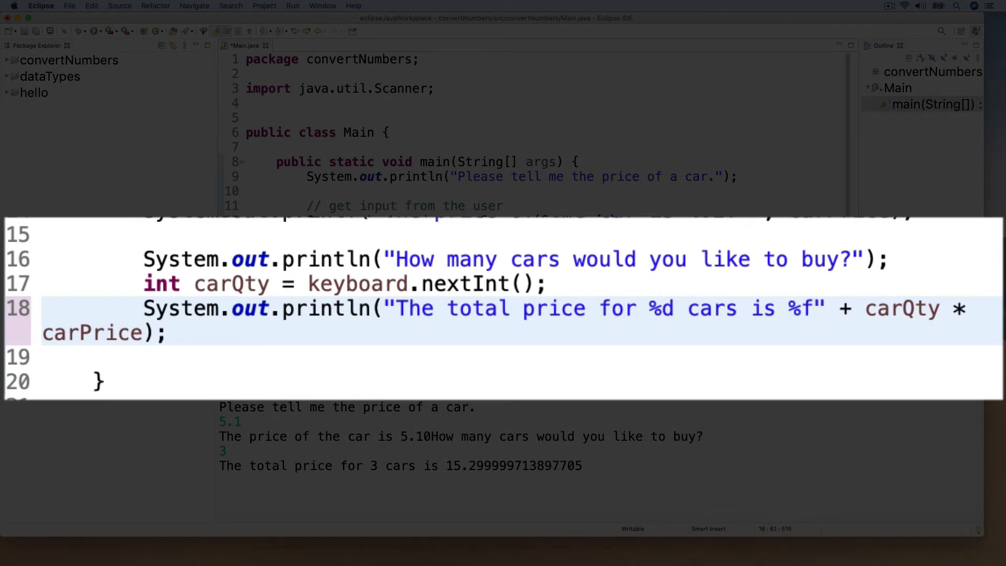
pyautogui.write('.2f%n')
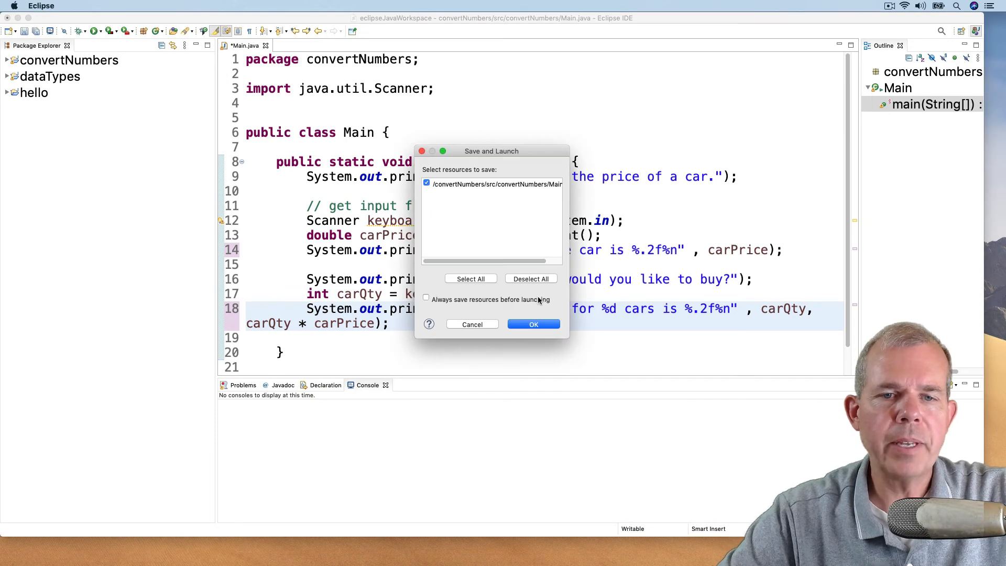
# Save and launch with price 4.2, then rerun and answer the price prompt with "a lot"
pyautogui.click(534, 324)
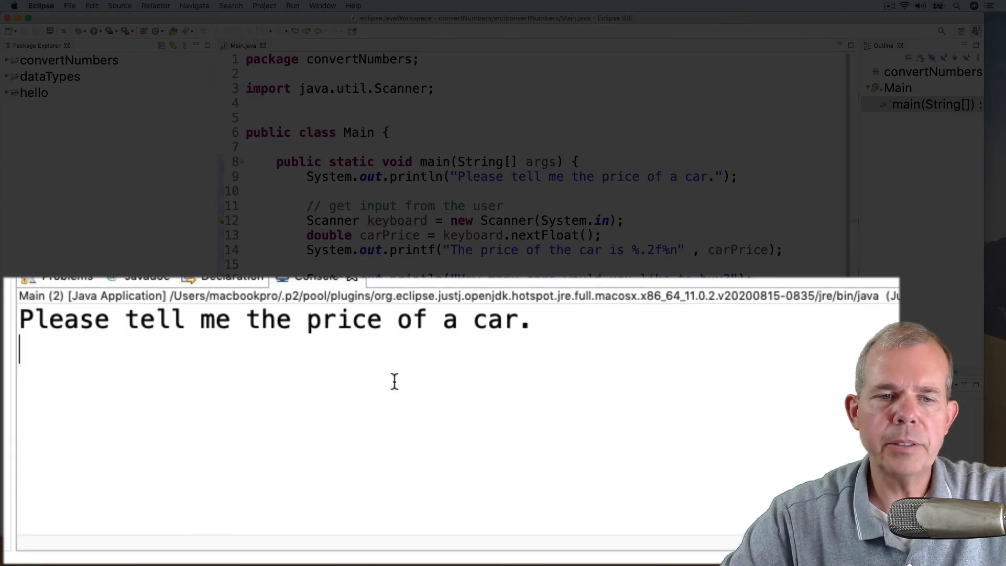
pyautogui.write('4.2')
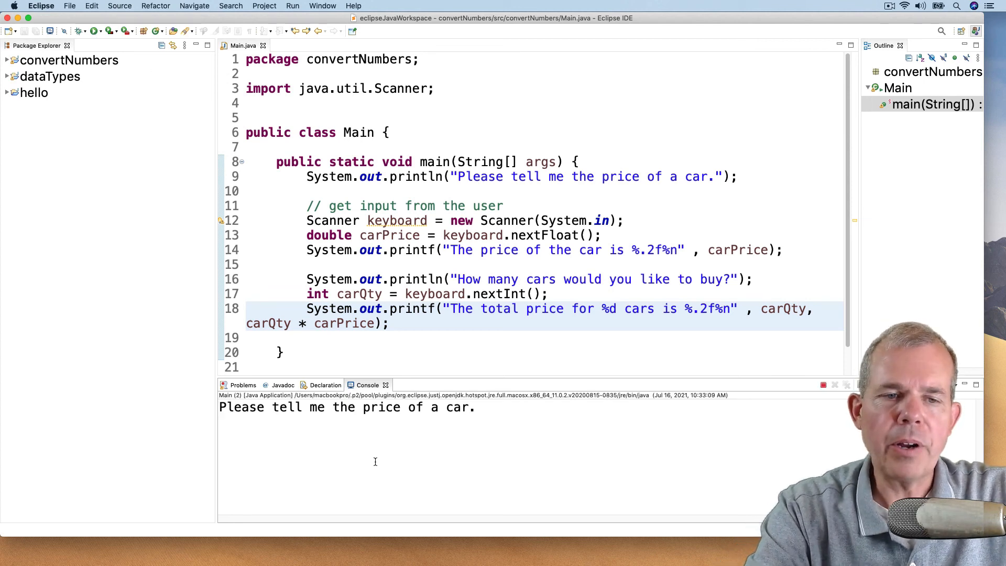
pyautogui.write('a lot')
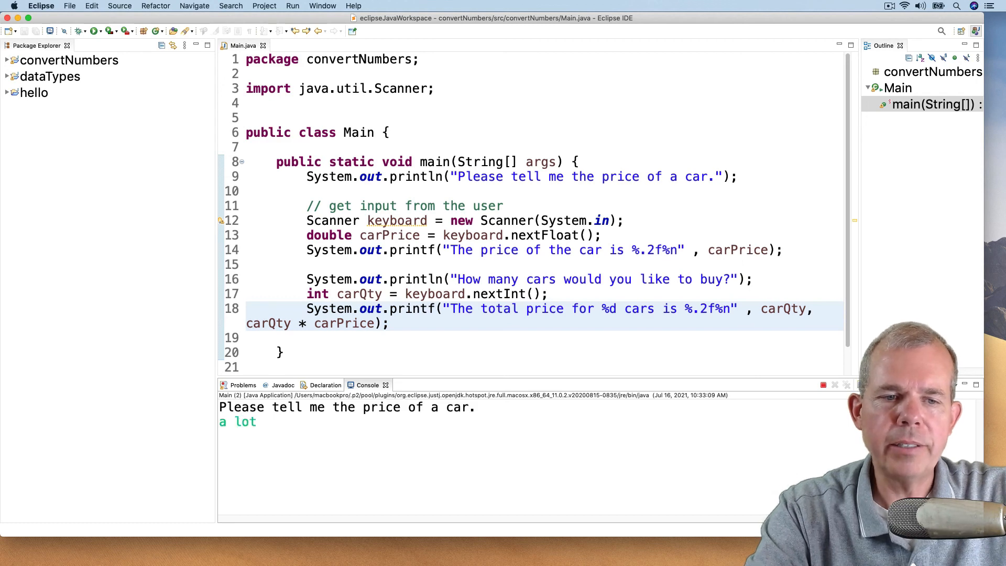